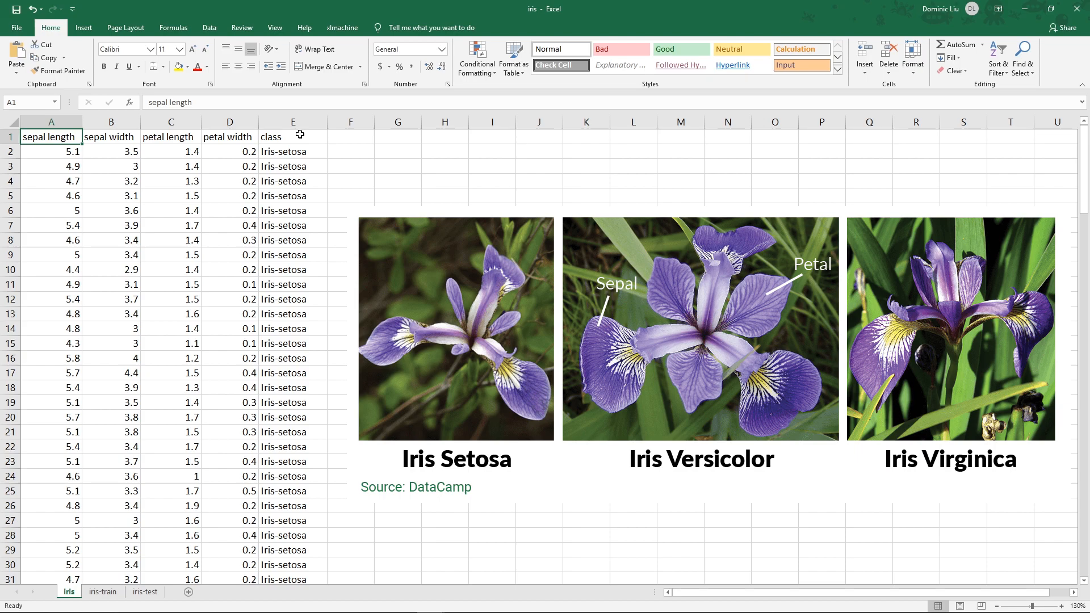
Review the iris-train sheet, then switch to iris-test showing measurements with the correct class column
scroll(down, 3)
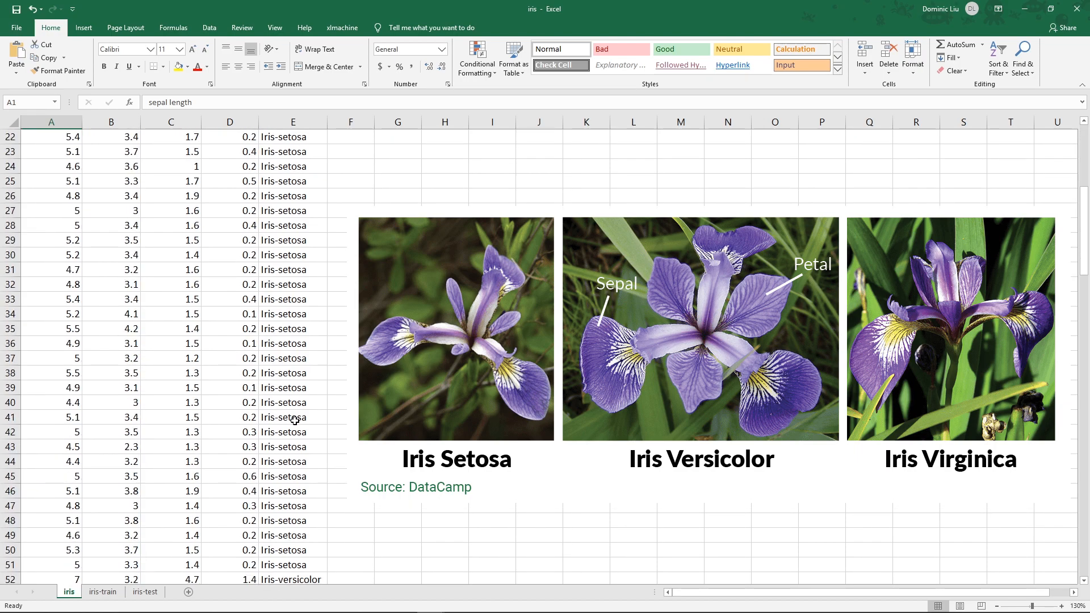
scroll(down, 3)
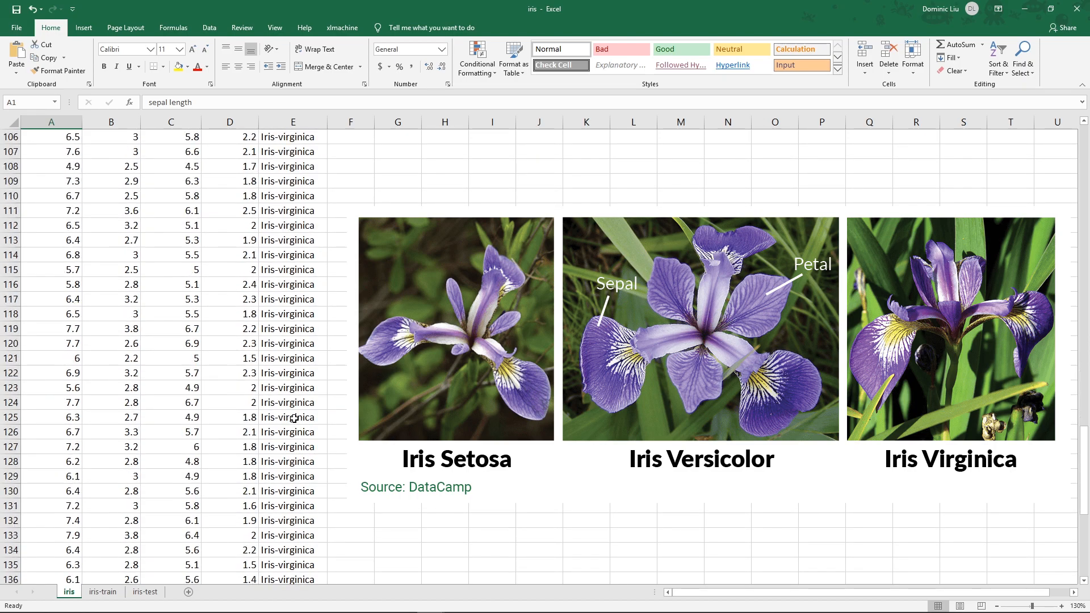
scroll(up, 3)
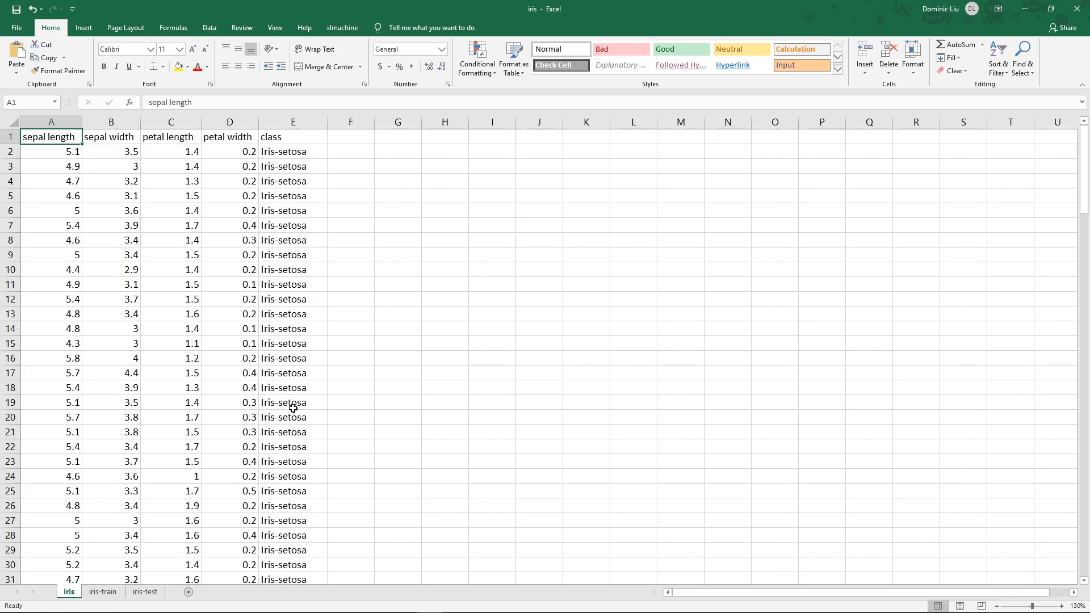
mouse_move(300, 398)
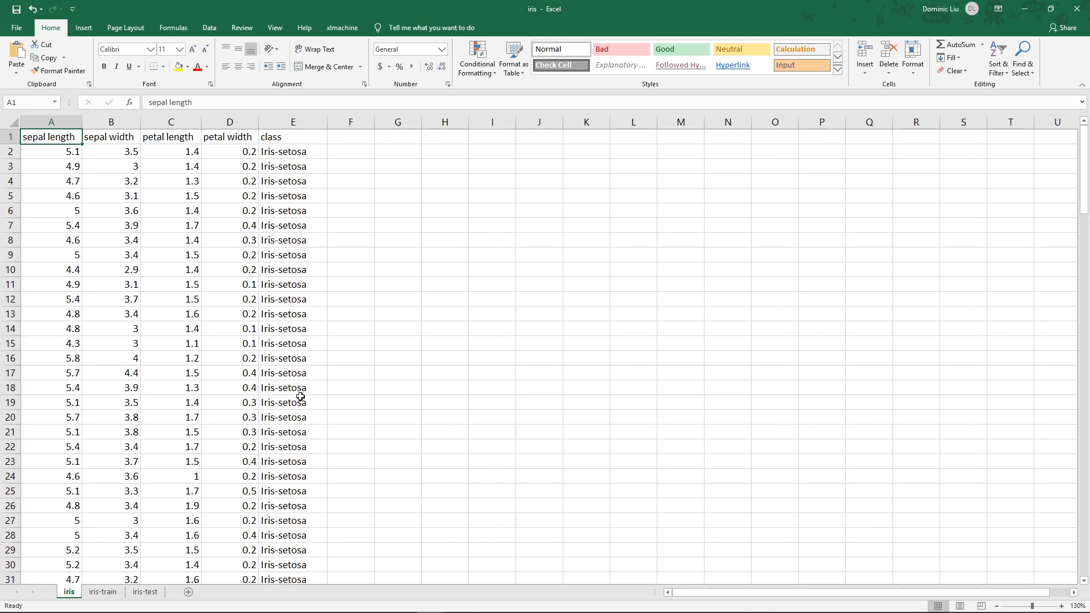
mouse_move(301, 386)
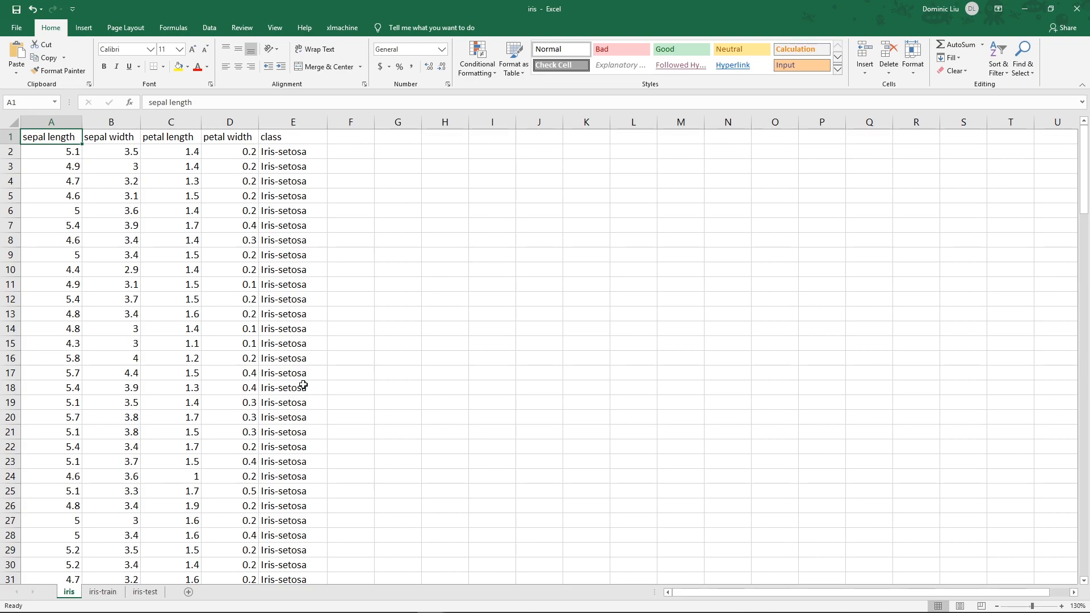
mouse_move(135, 537)
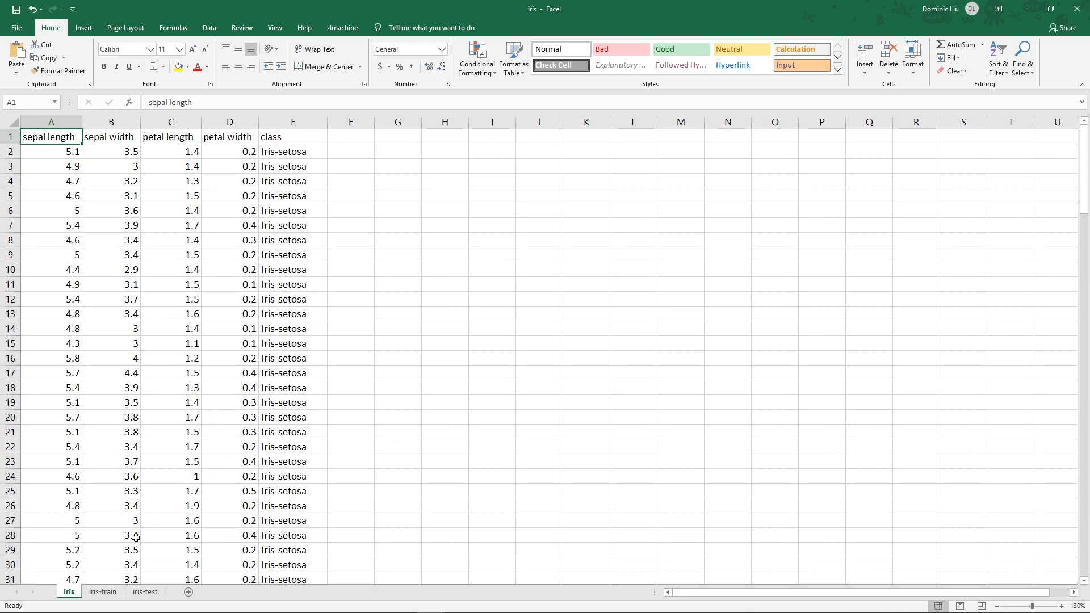
click(102, 591)
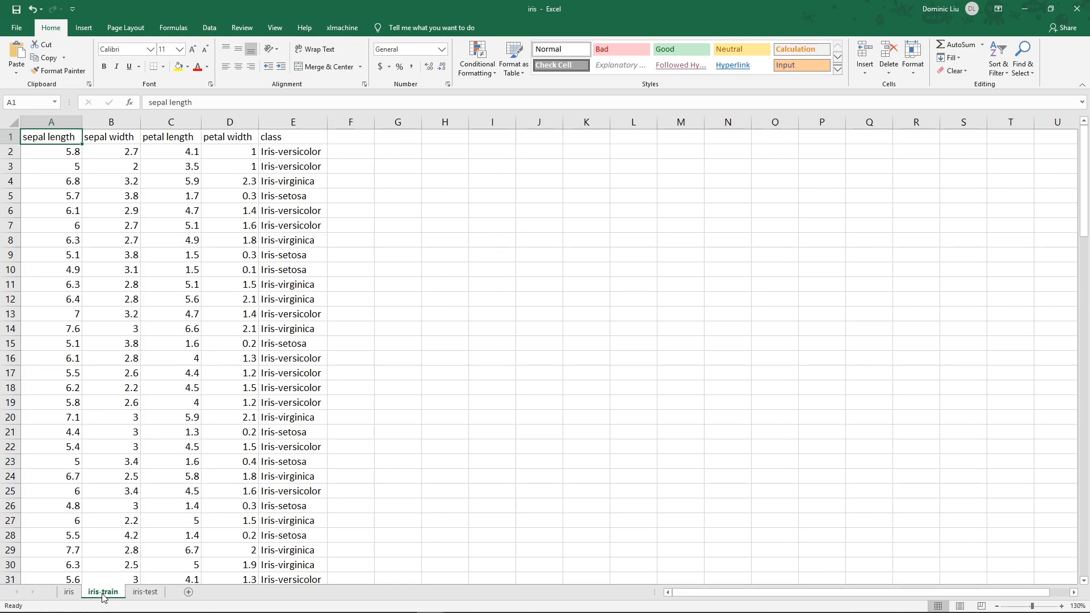
click(145, 592)
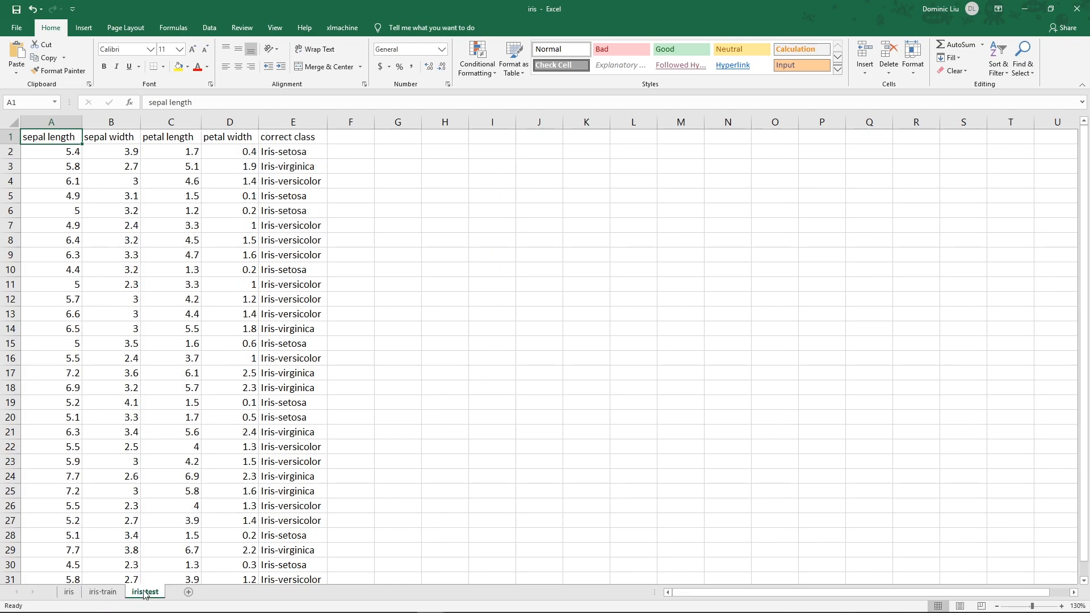
scroll(down, 3)
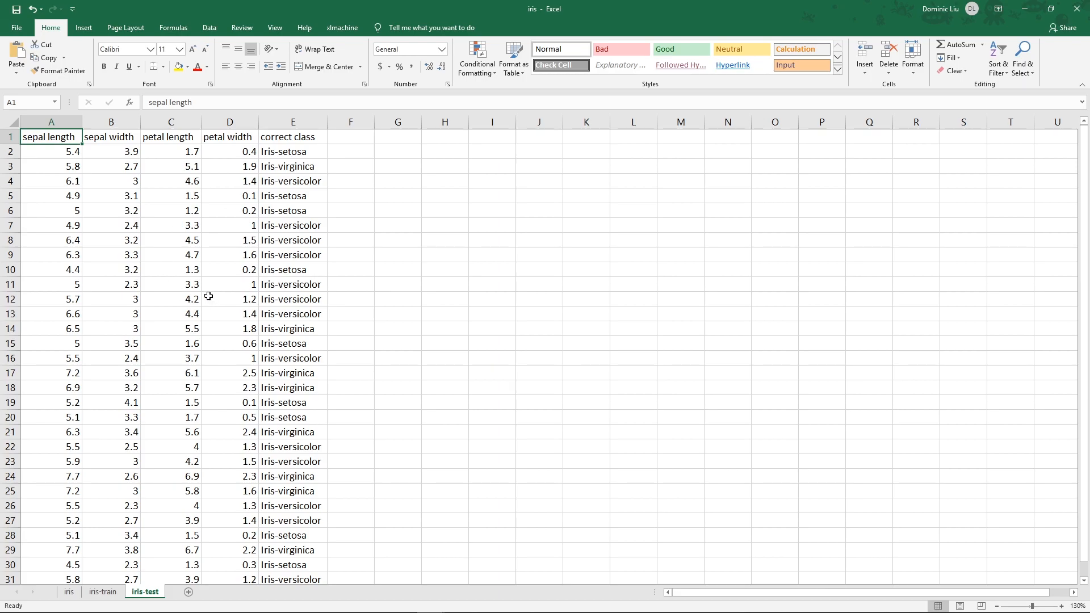
mouse_move(155, 378)
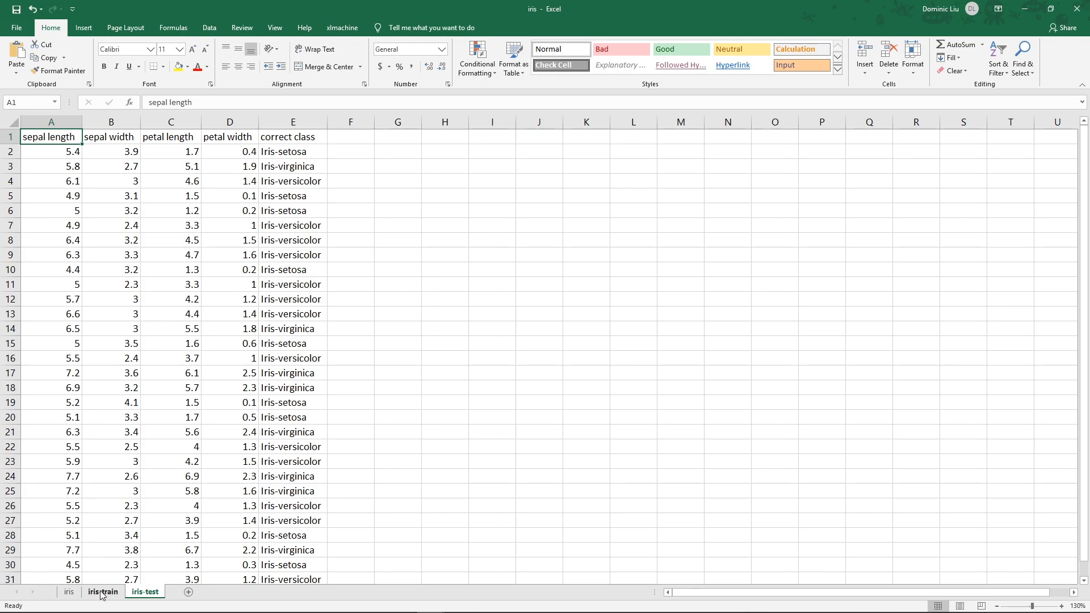
Start xlmachine's Train panel on iris-train with data range A1:E121
click(101, 592)
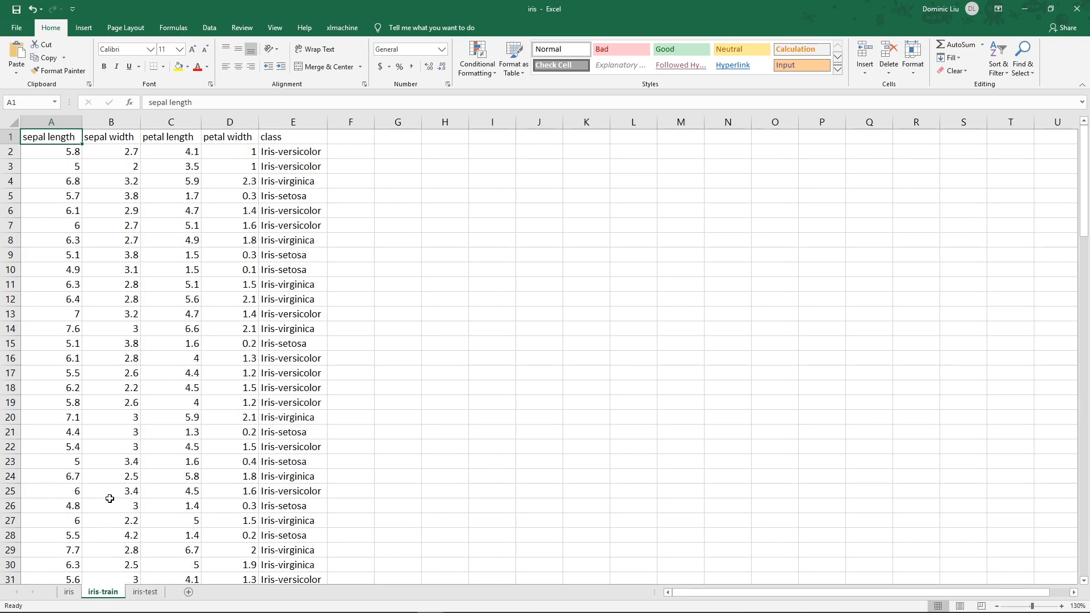
click(342, 27)
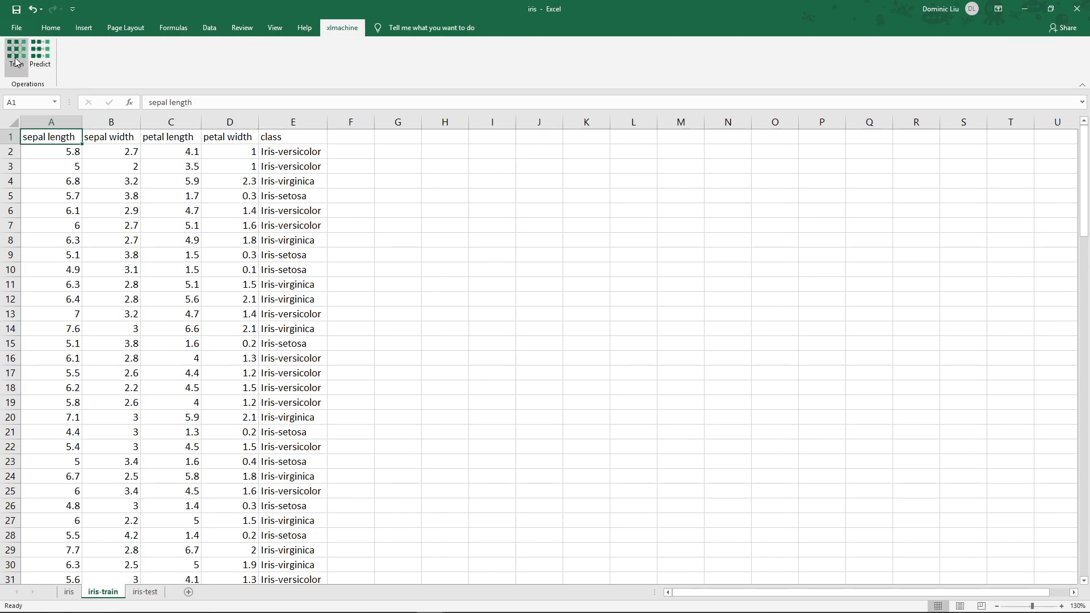
click(15, 55)
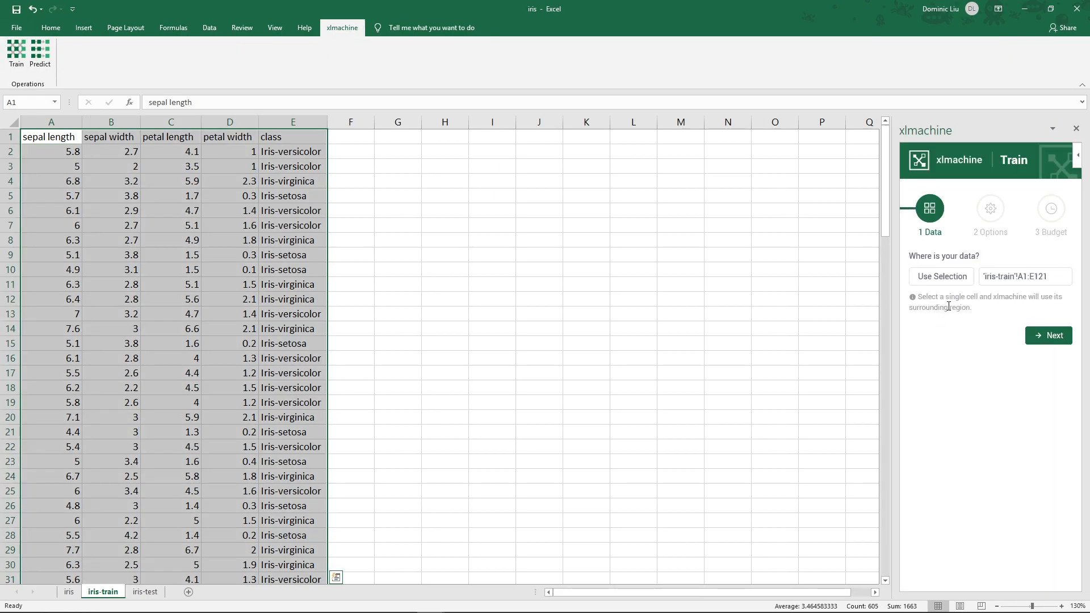
mouse_move(1008, 266)
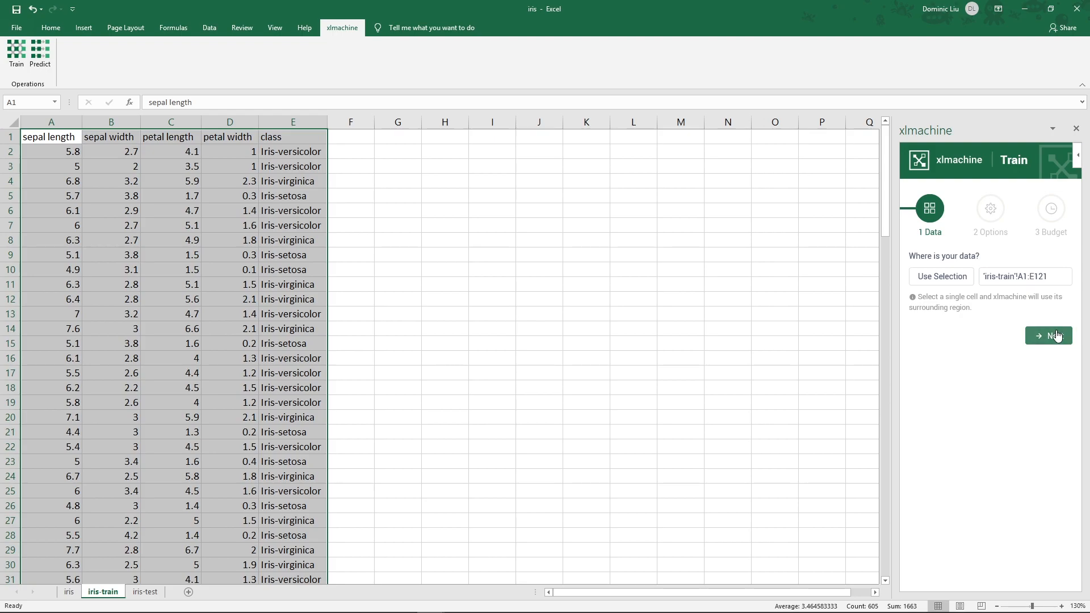
Advance to training options and keep class as the column to predict from the four measurements
click(1048, 335)
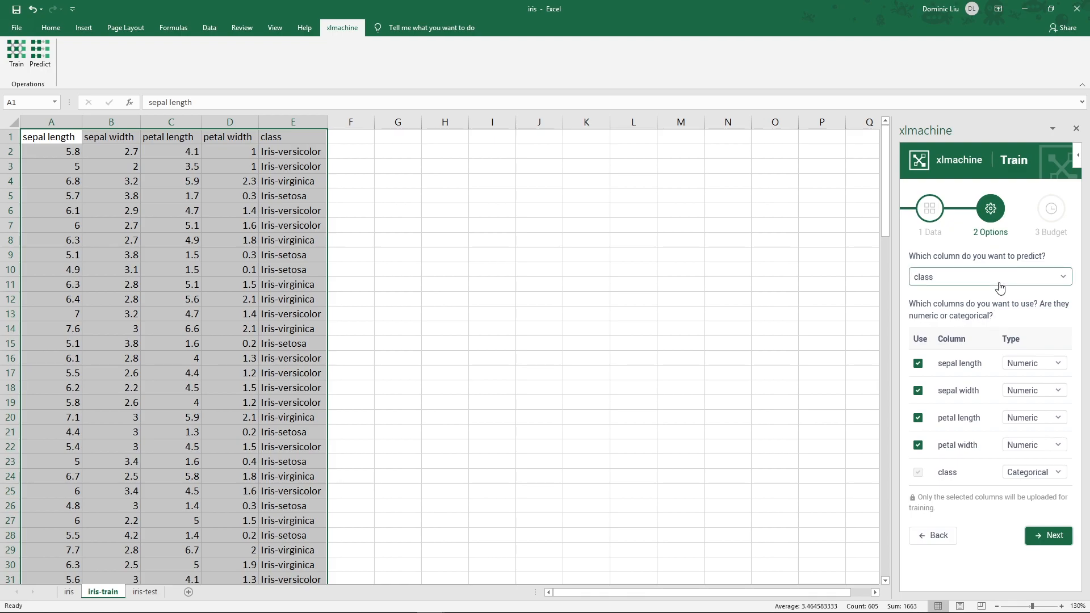
click(988, 277)
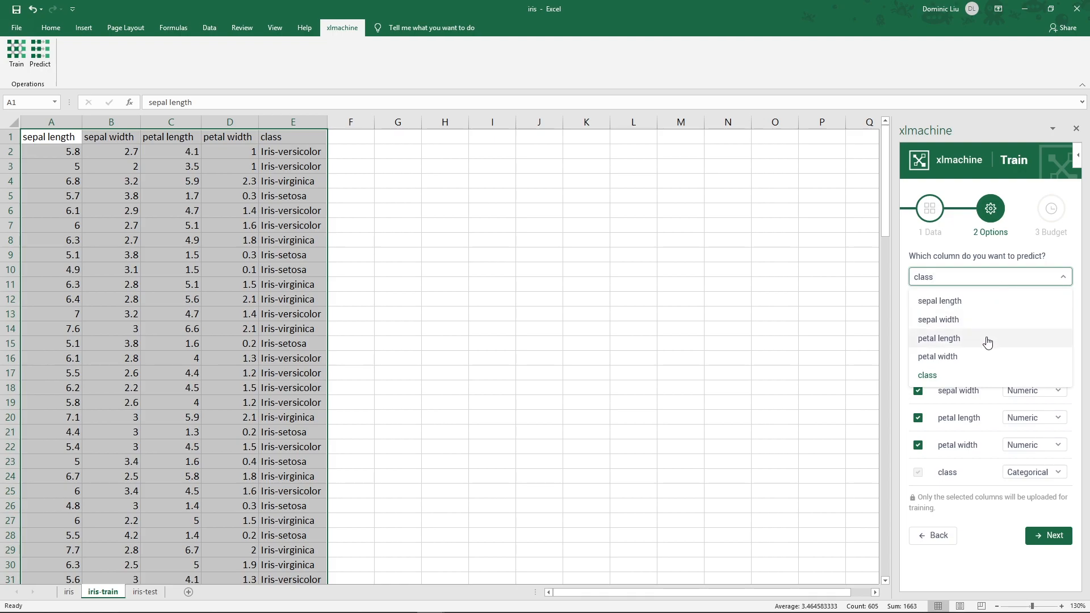
mouse_move(972, 379)
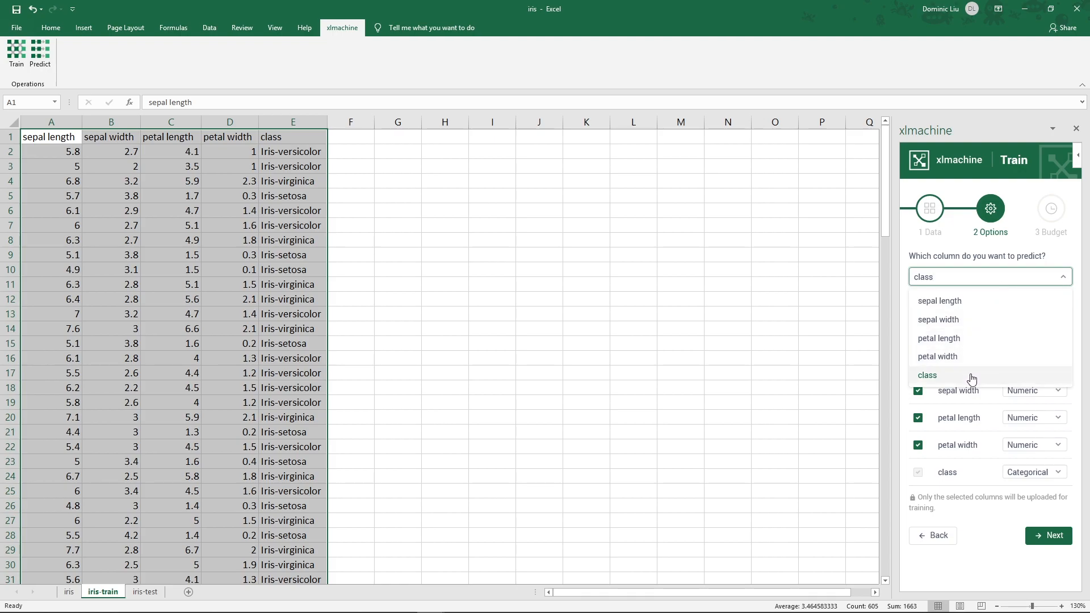
click(928, 375)
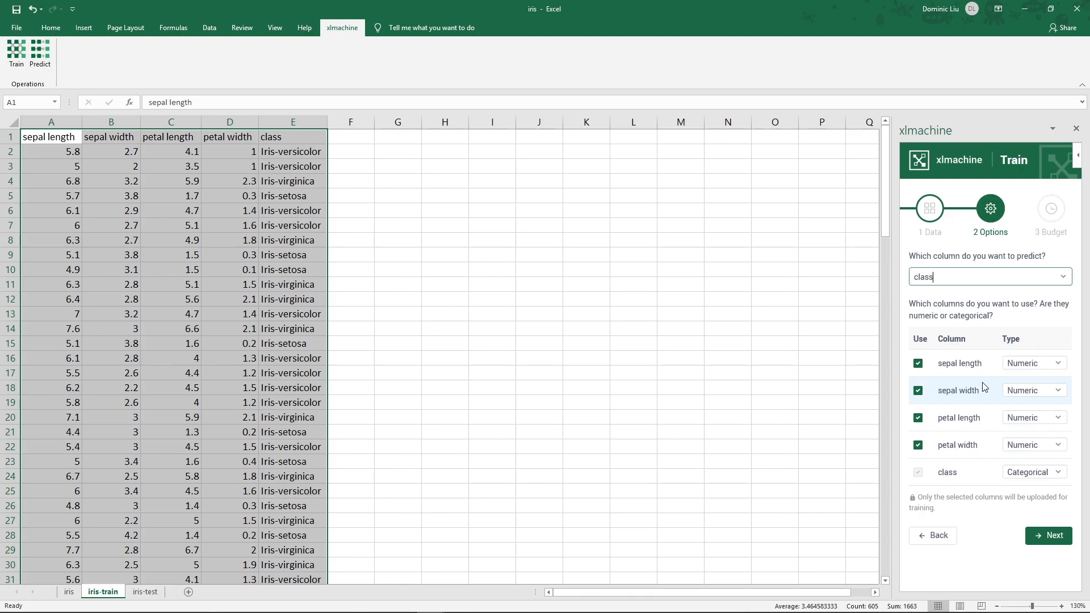
mouse_move(1030, 373)
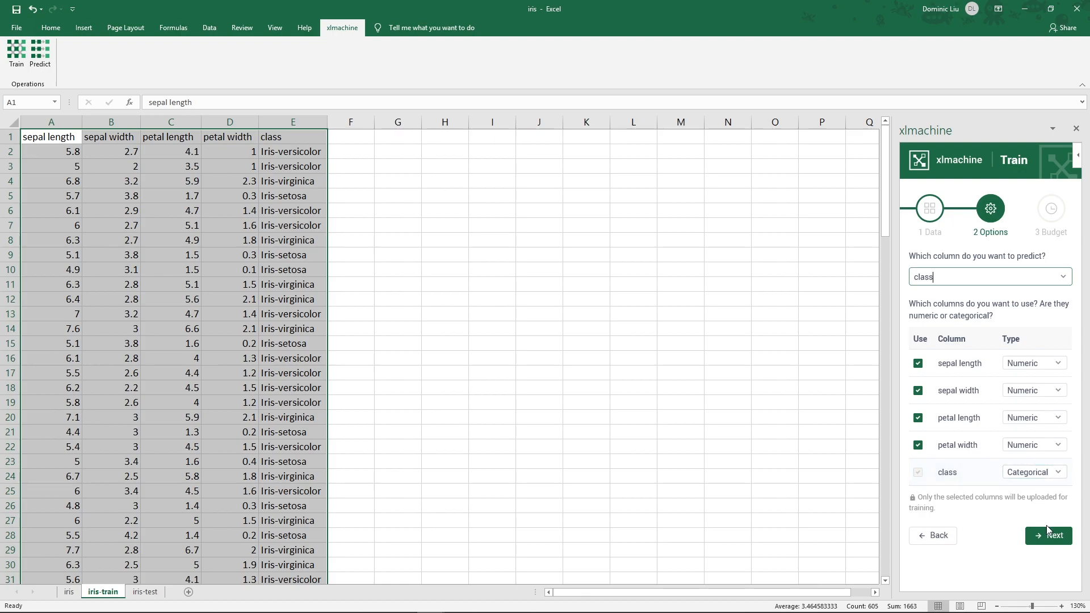
Name the model 'iris', set a 10-minute training budget and launch Upload and Train
click(1048, 535)
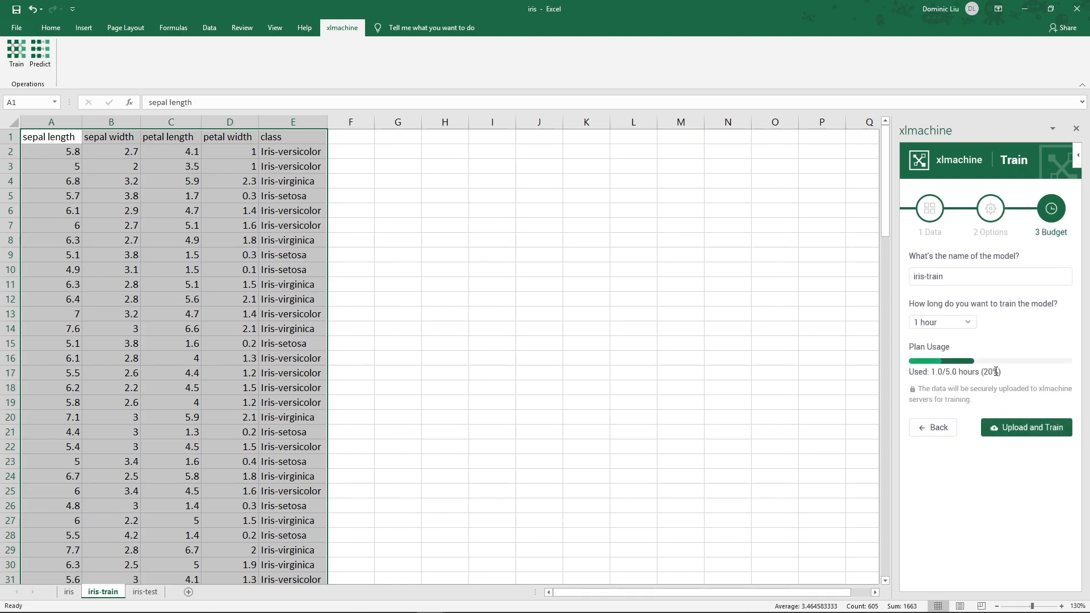
click(990, 276)
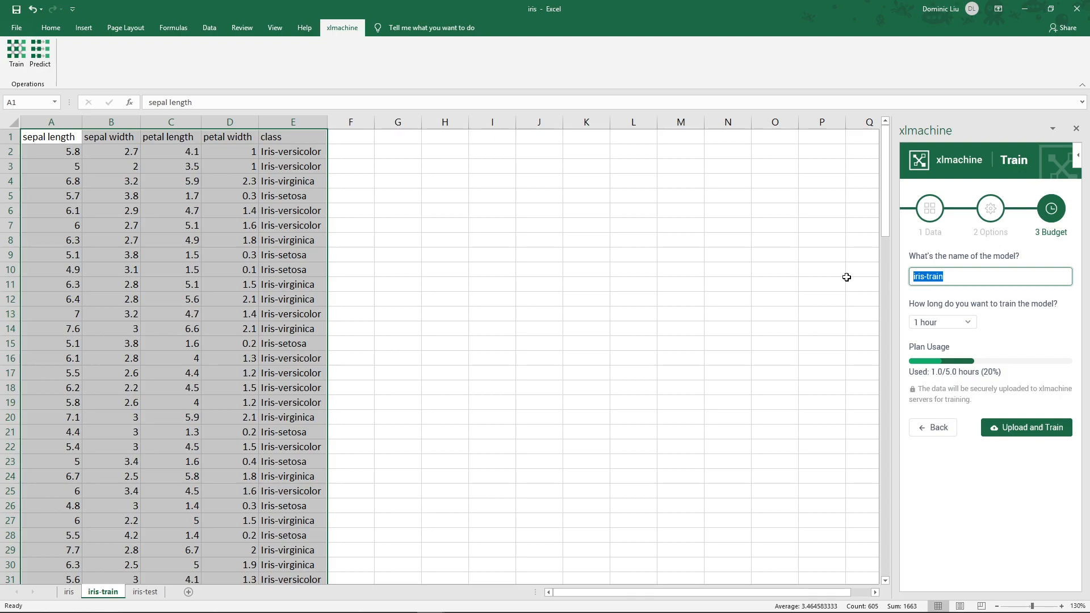
text(iris)
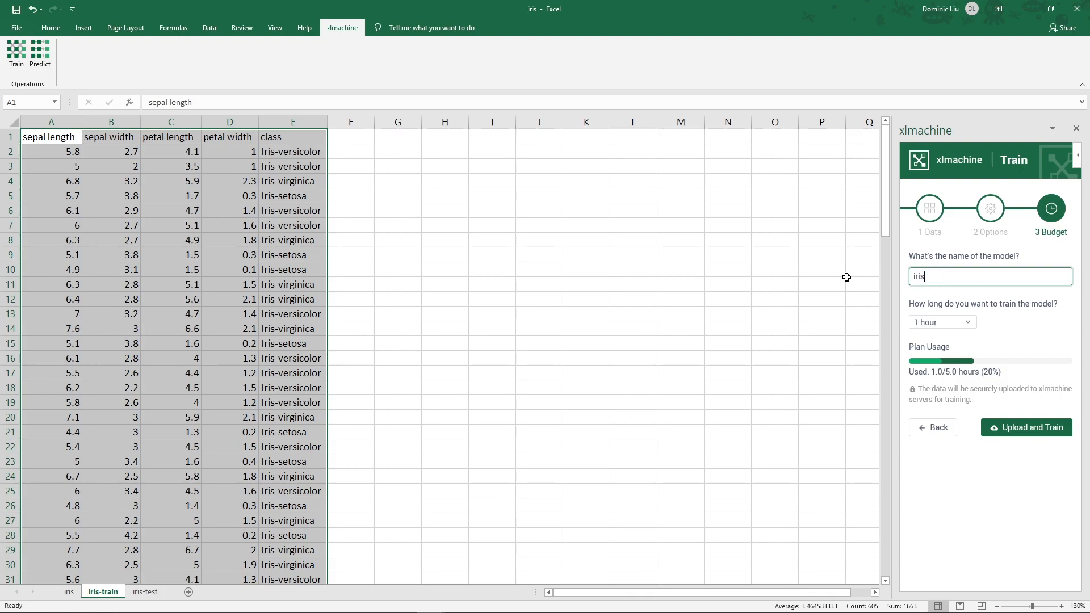
mouse_move(939, 334)
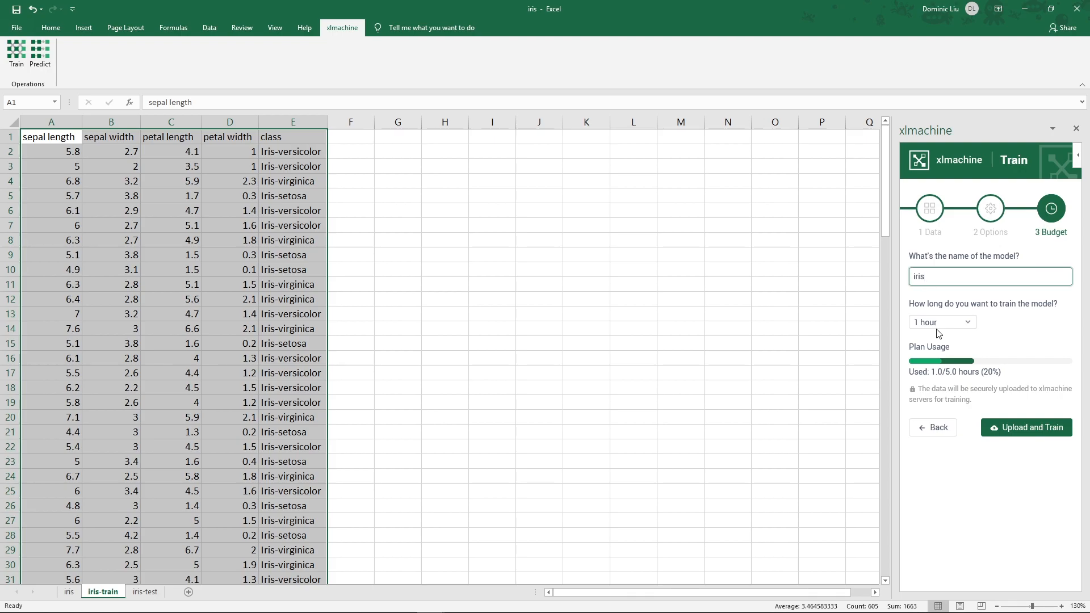
click(940, 321)
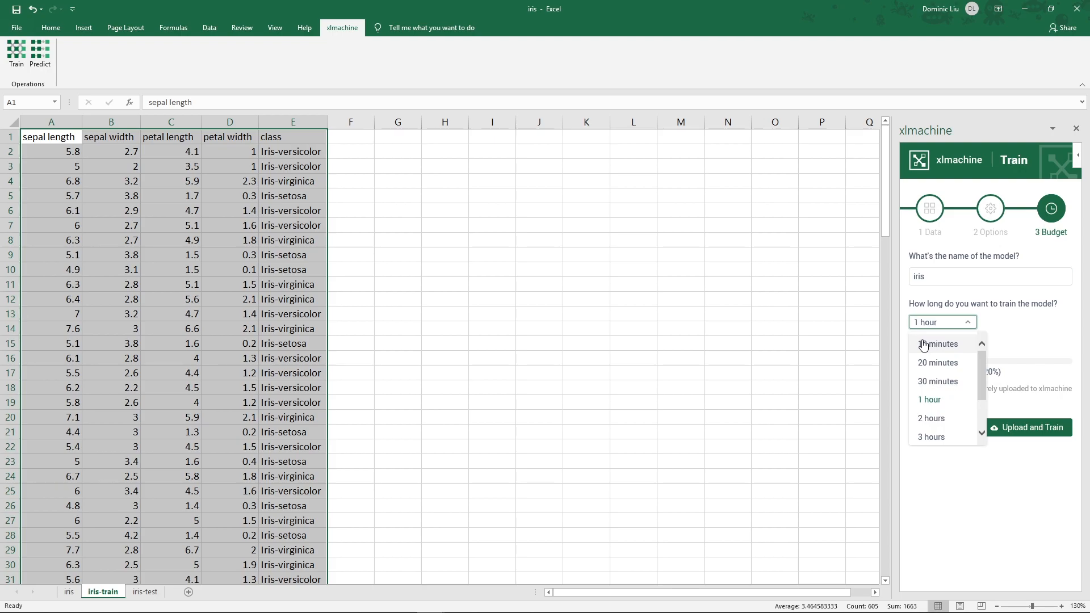
click(937, 343)
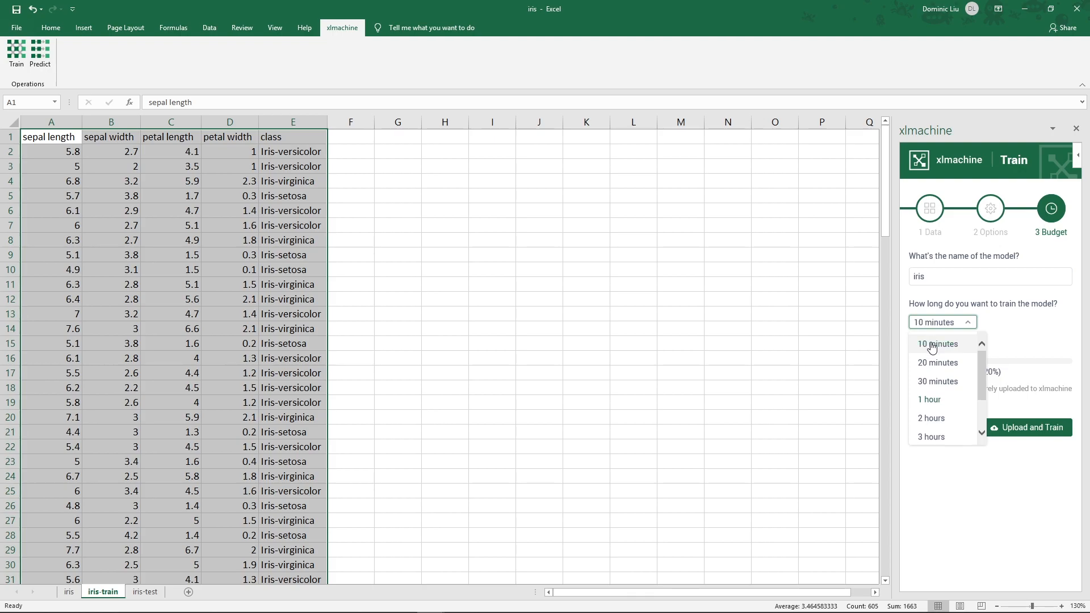
click(938, 343)
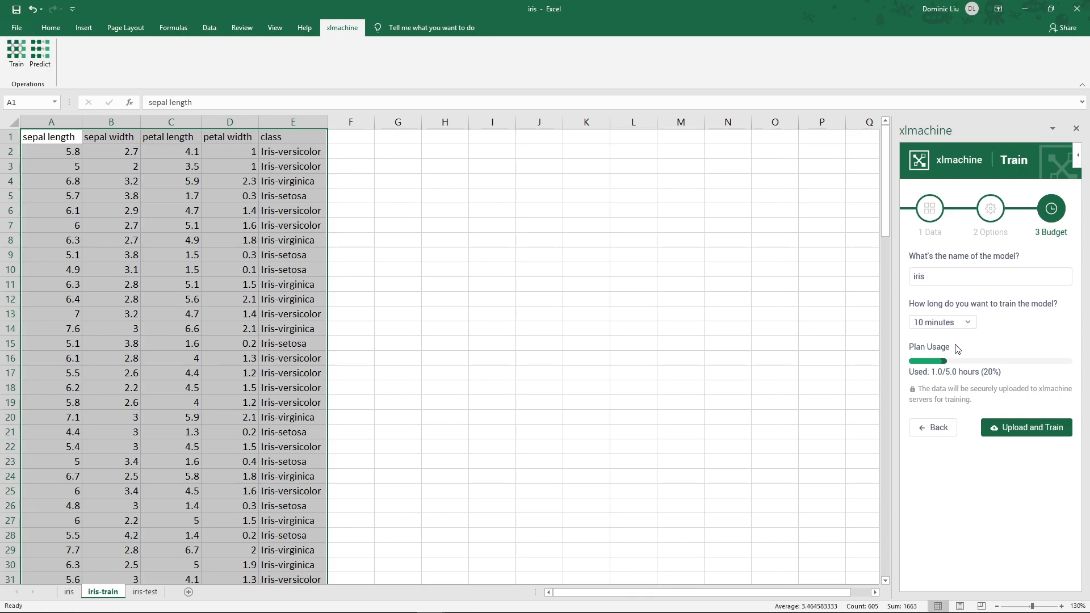
click(1027, 427)
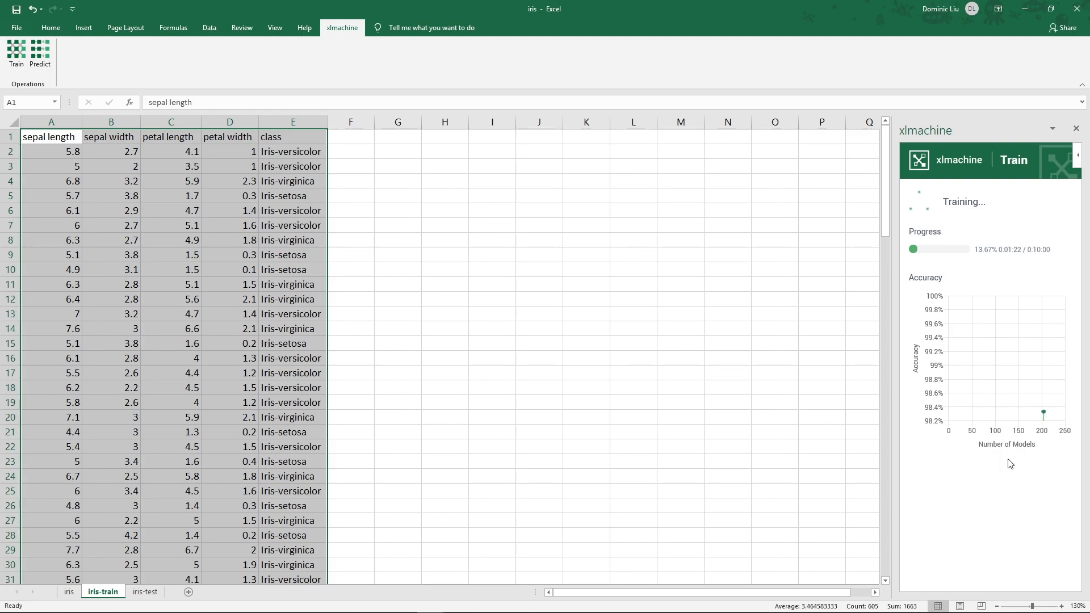
mouse_move(1042, 415)
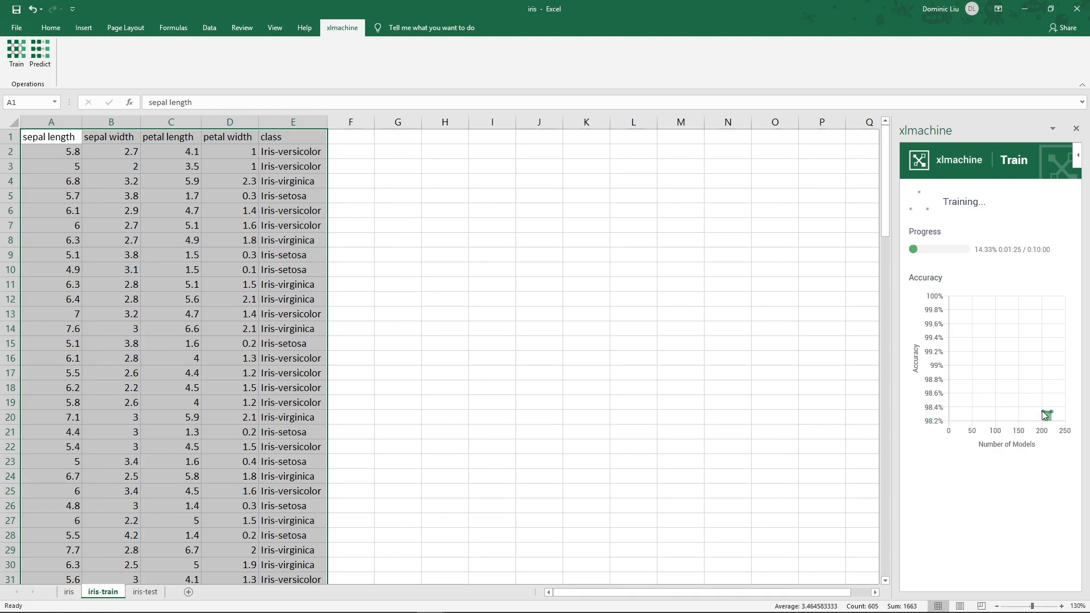
mouse_move(1046, 415)
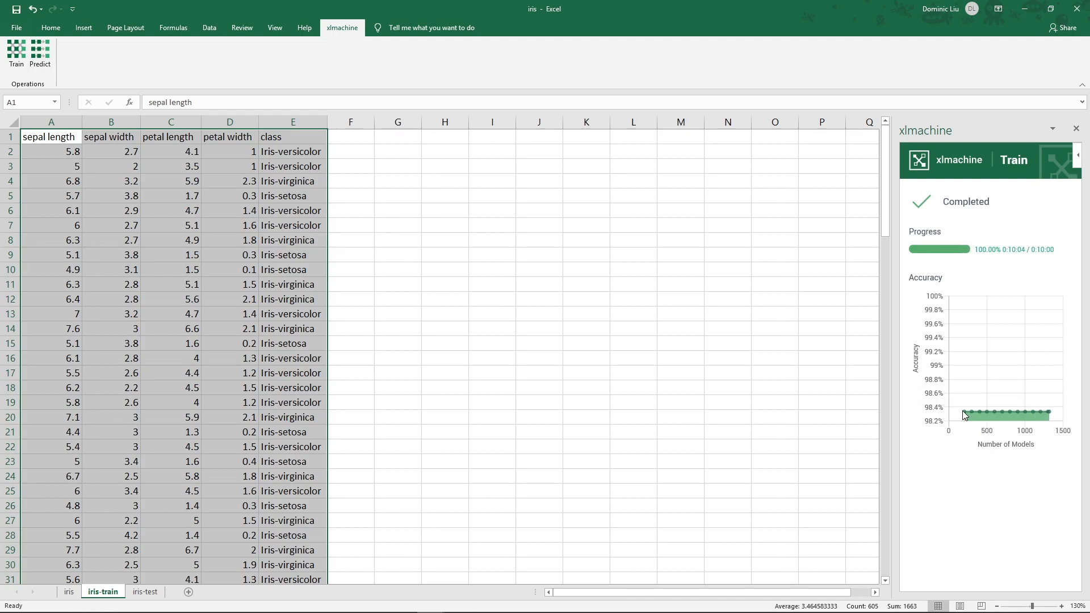
mouse_move(966, 415)
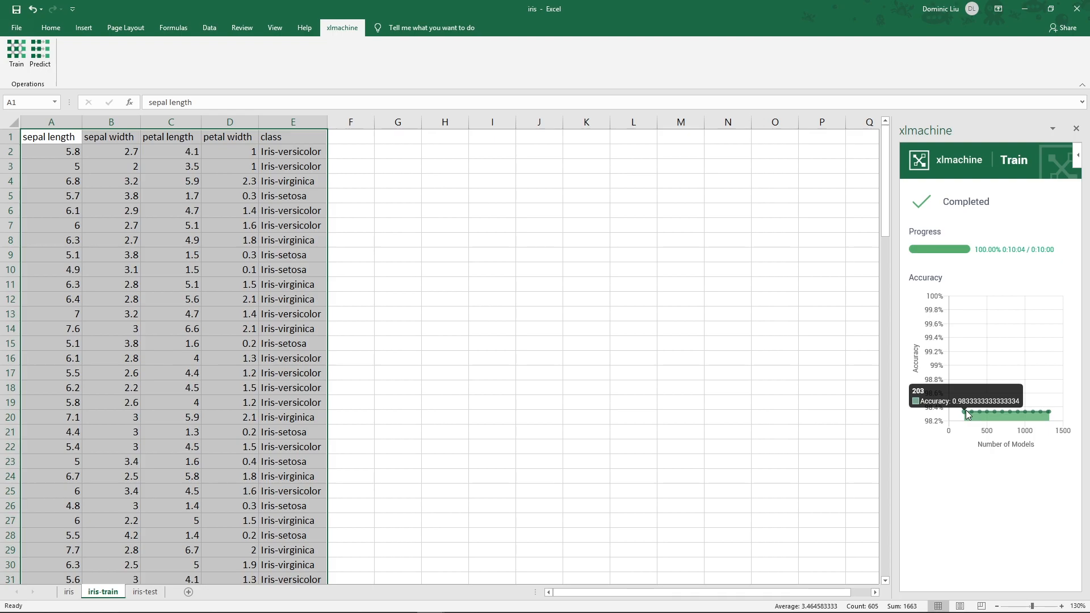
On iris-test, start an xlmachine prediction with the iris model and advance to the data step
click(145, 592)
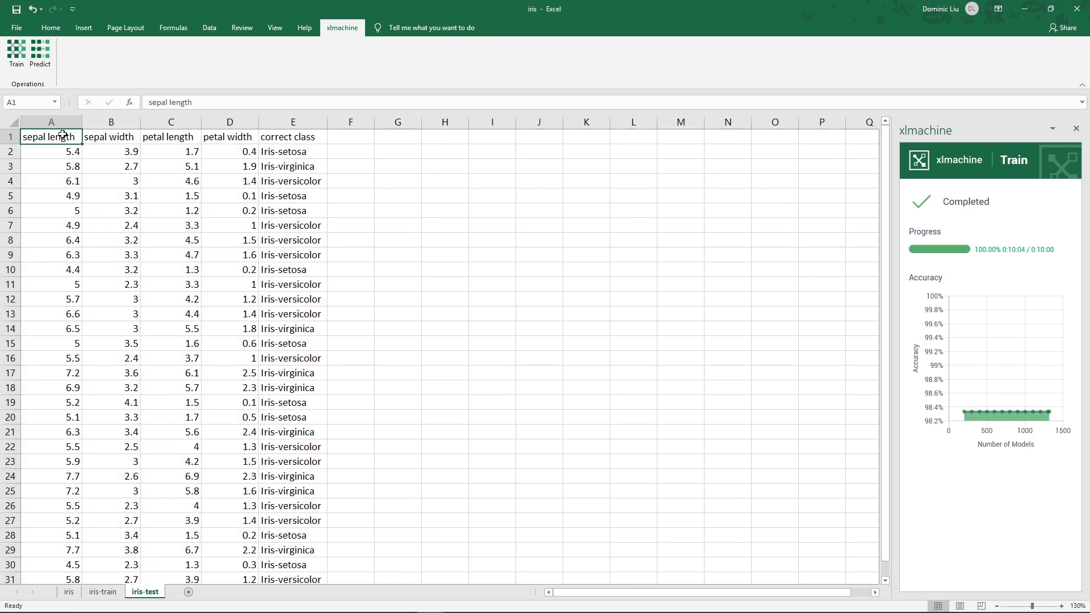
click(15, 55)
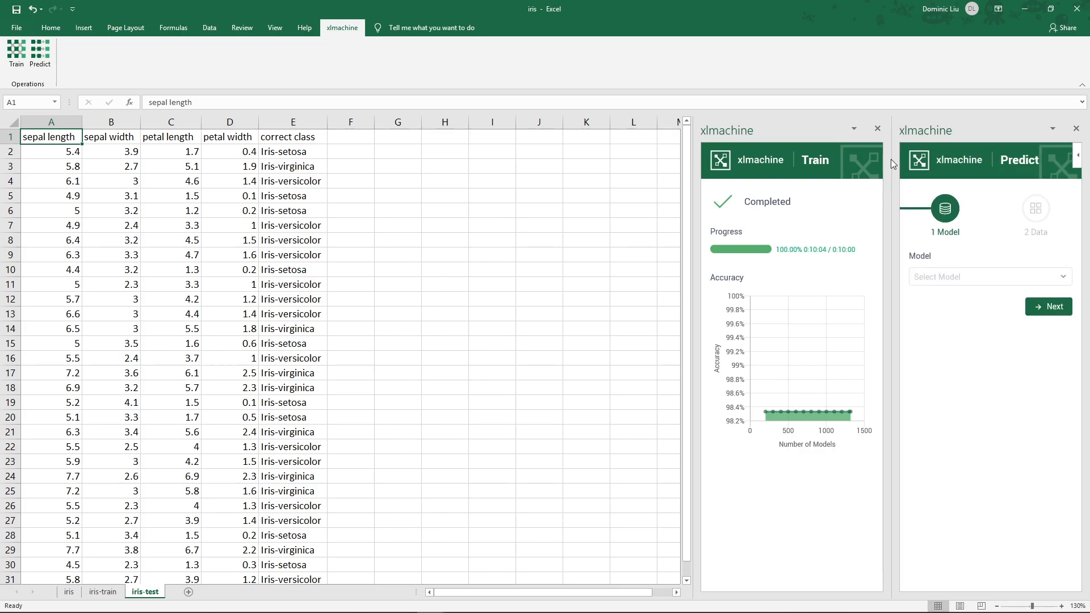
click(987, 277)
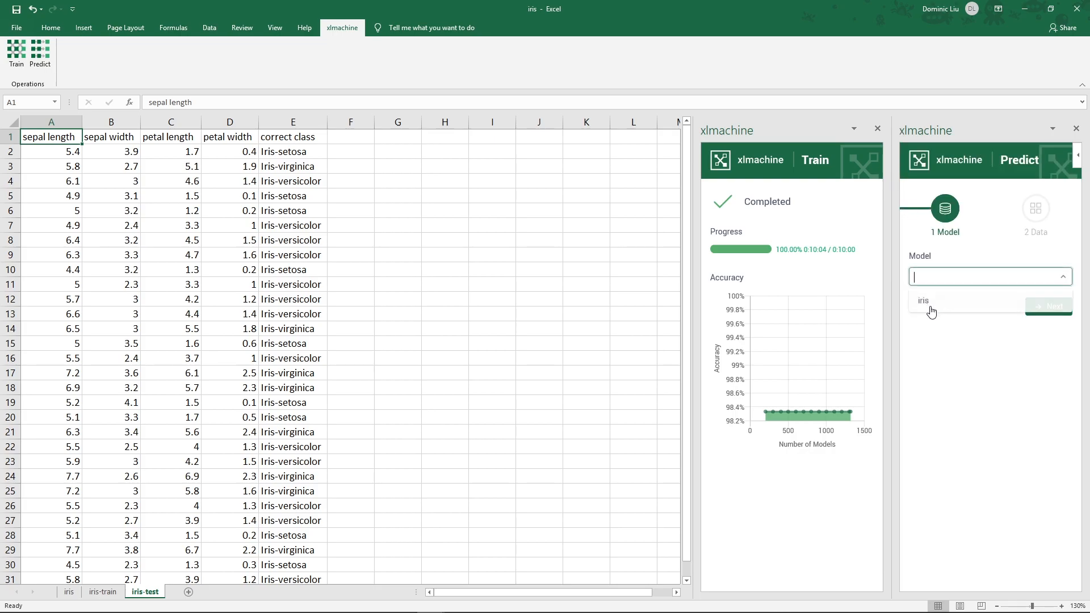
click(924, 300)
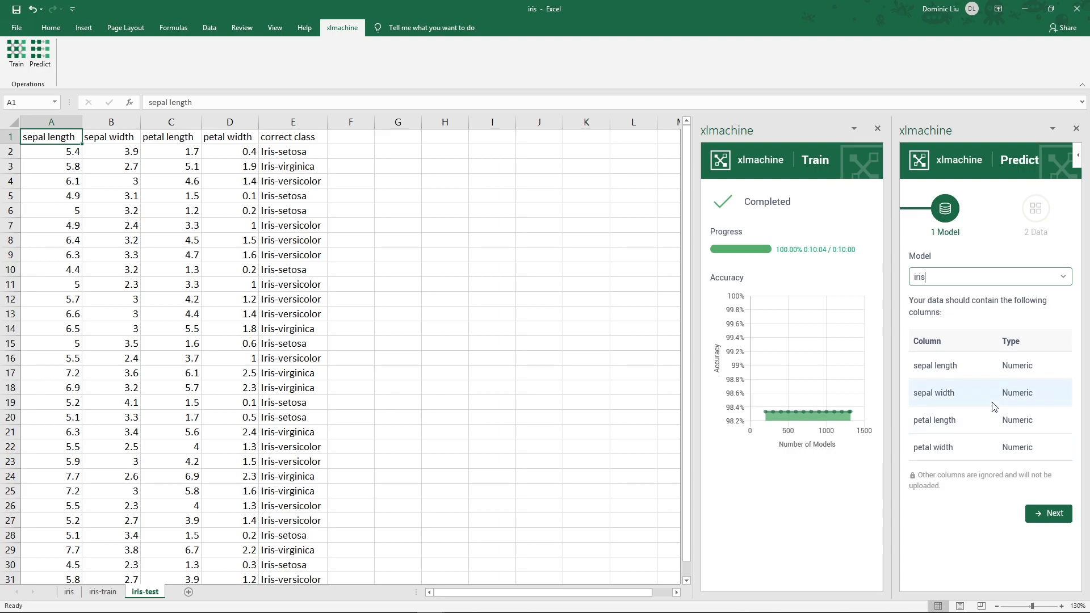
click(1048, 514)
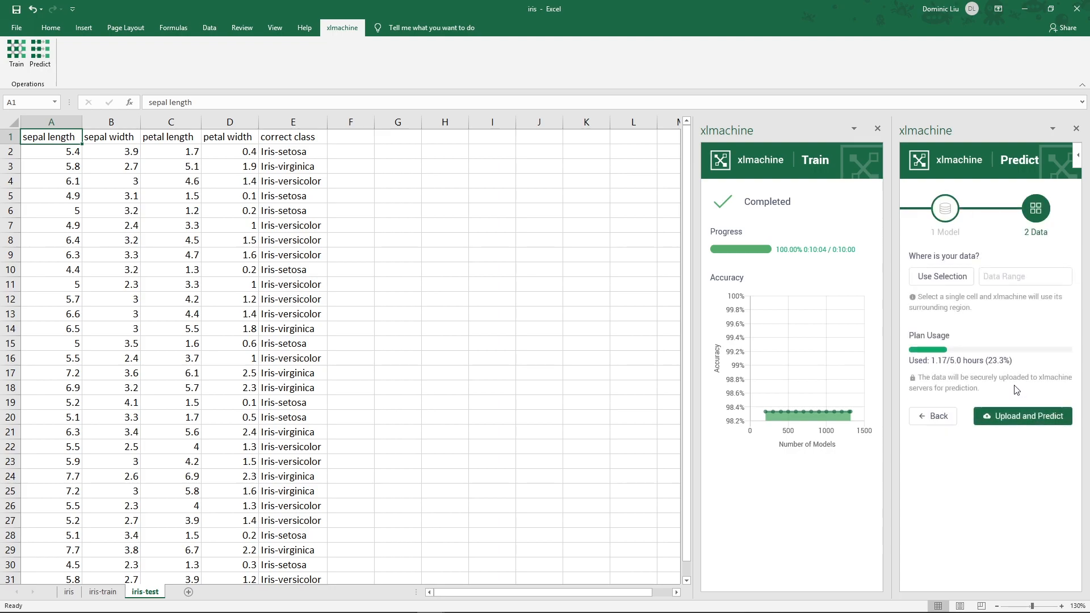
Use A1:D31 as prediction input and run Upload and Predict to fill a predicted class column
double_click(51, 137)
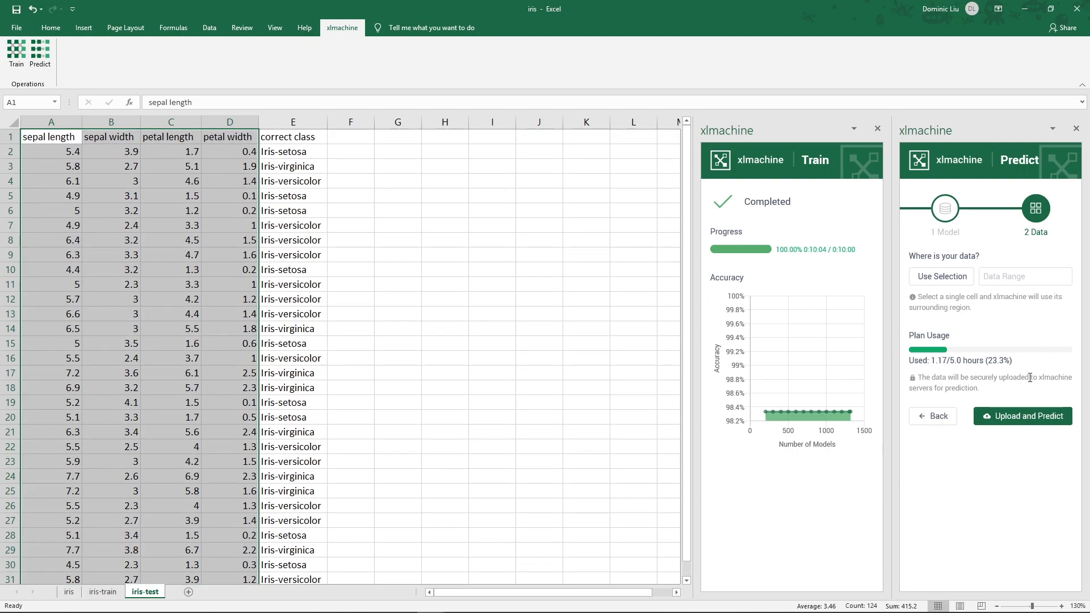
click(940, 276)
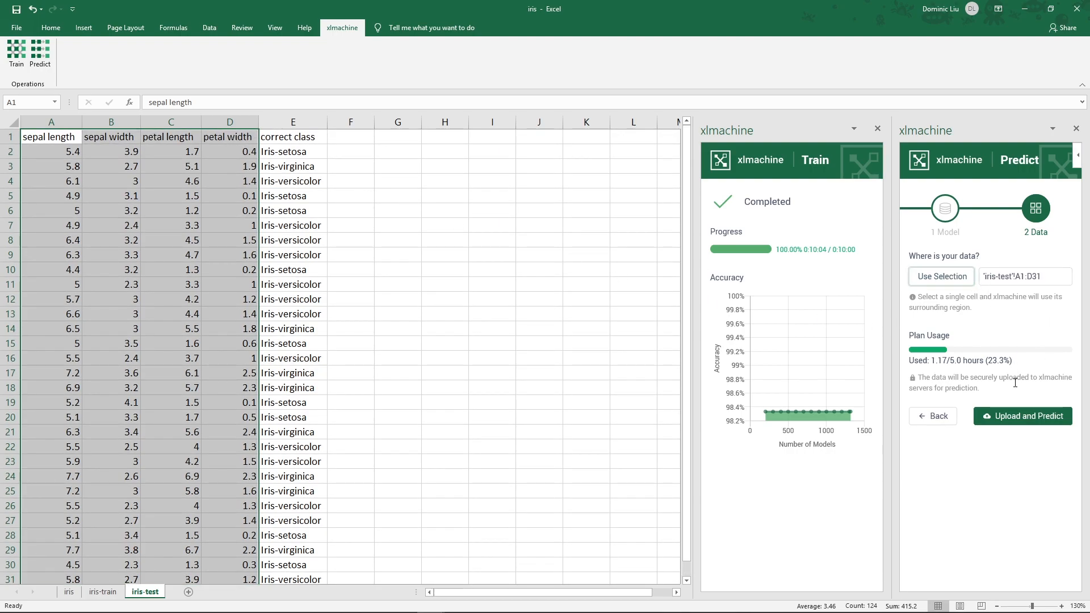
click(1022, 416)
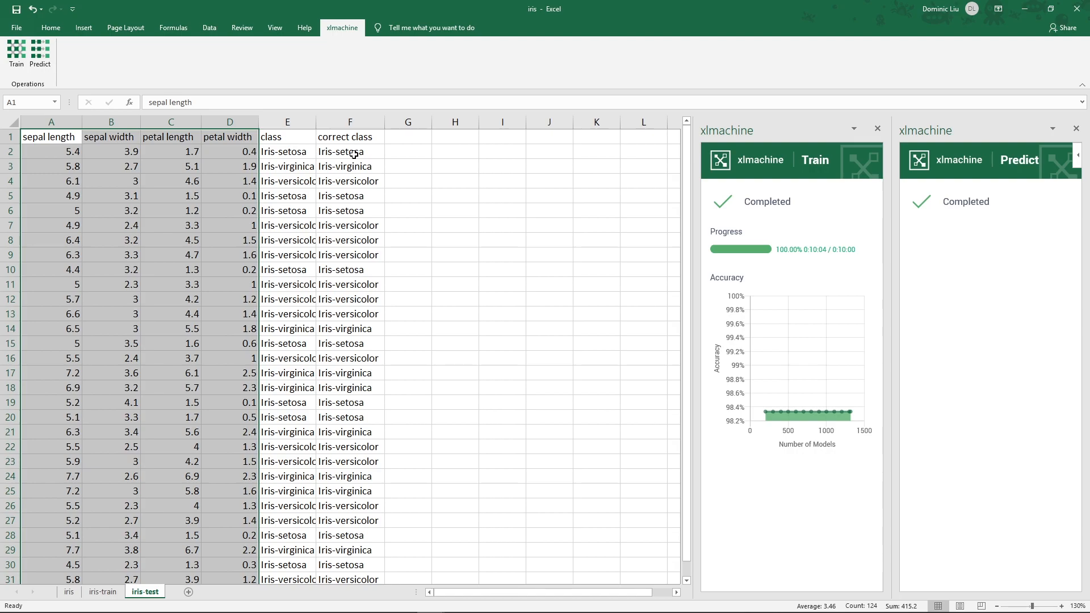
Add a 'correct' column in G with =E2=F2 filled down to G31, showing TRUE for every row
click(408, 137)
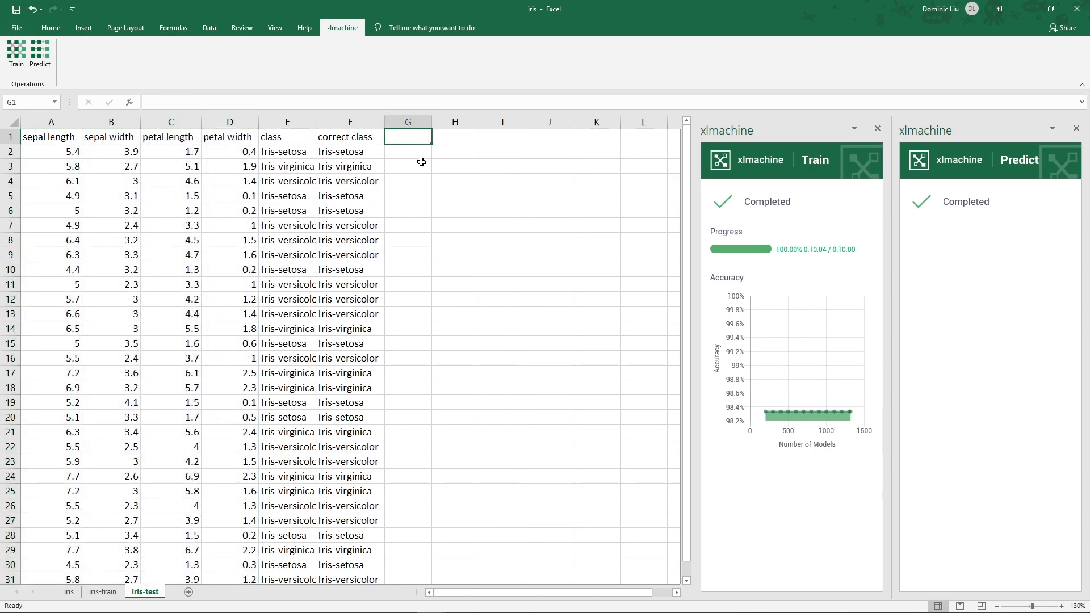
text(correct)
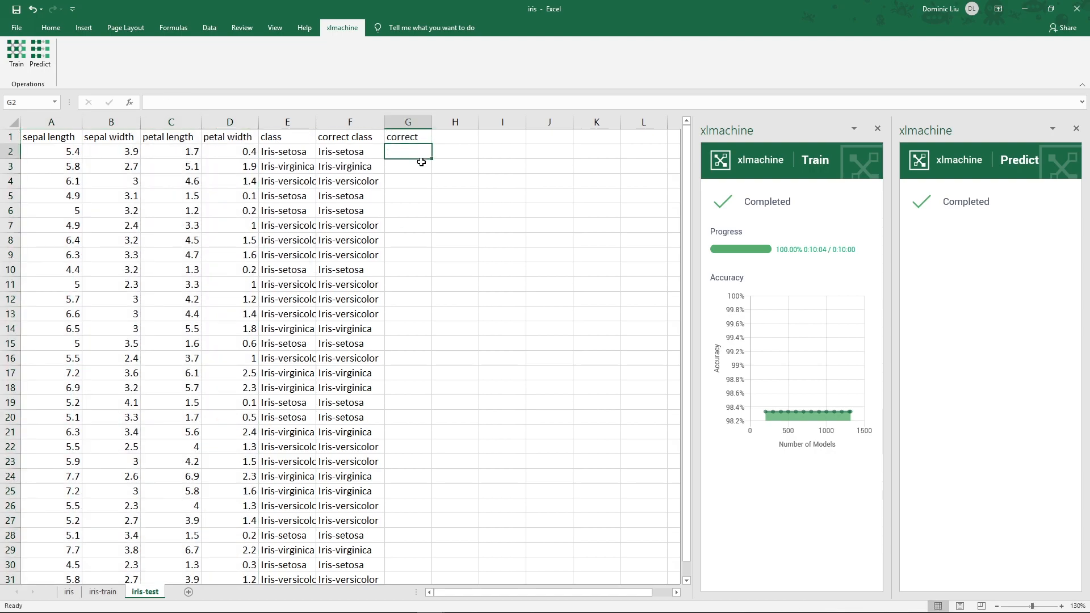
text(=)
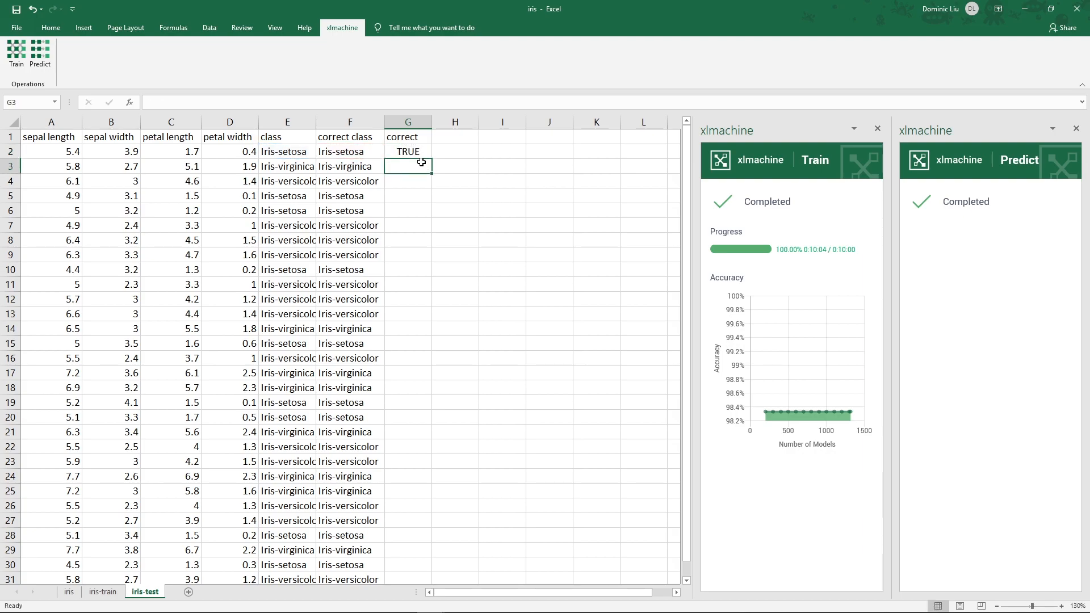
click(408, 151)
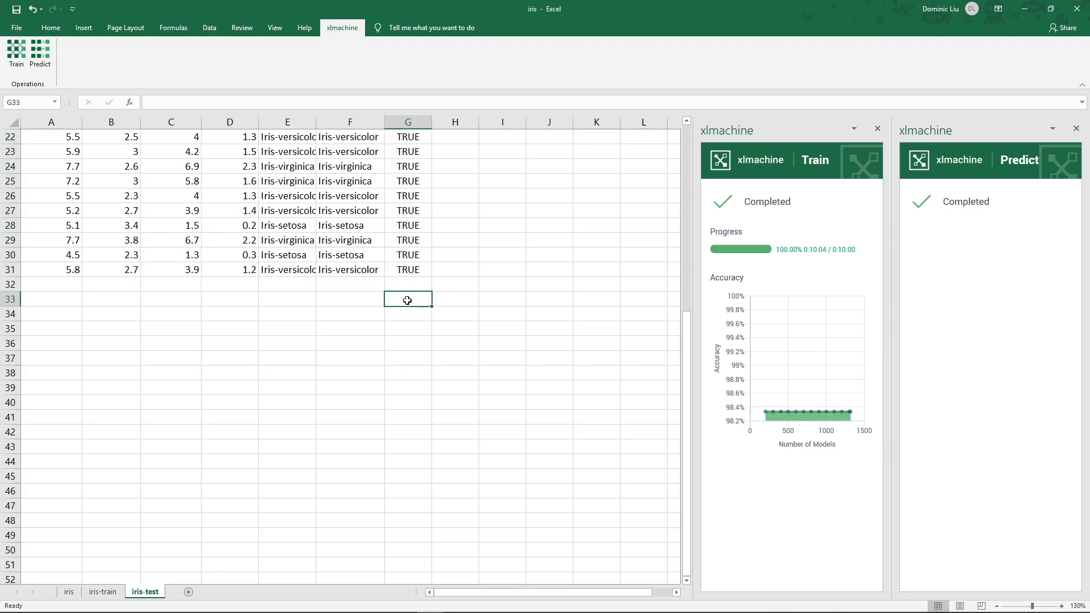
Enter =COUNTIF(G2:G31,TRUE)/COUNTA(G2:G31) in G33, returning an accuracy of 1
text(=)
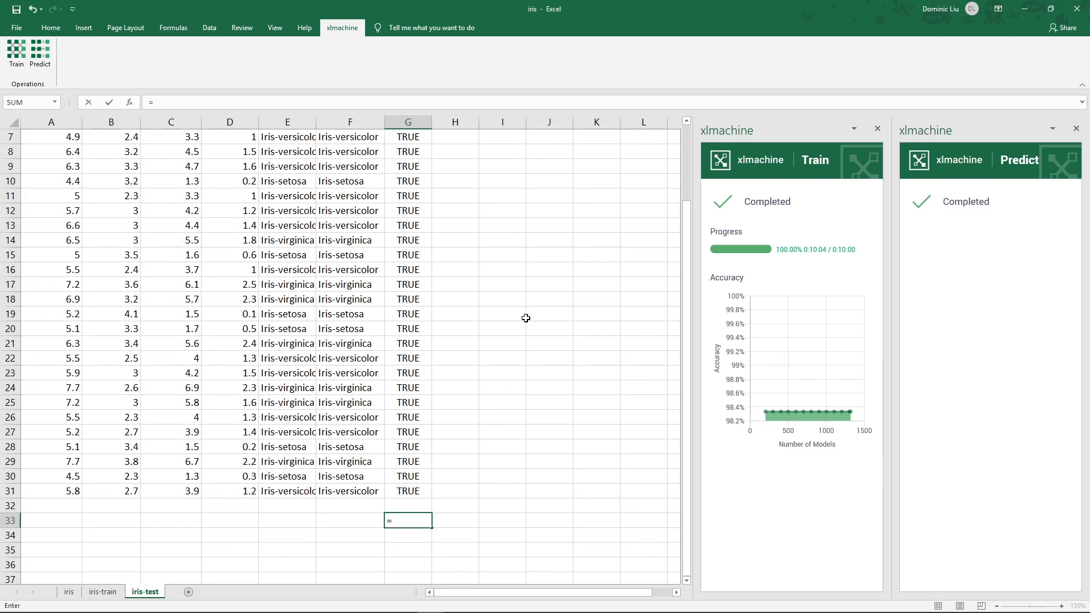
text(COUNTIF(G2:G31)
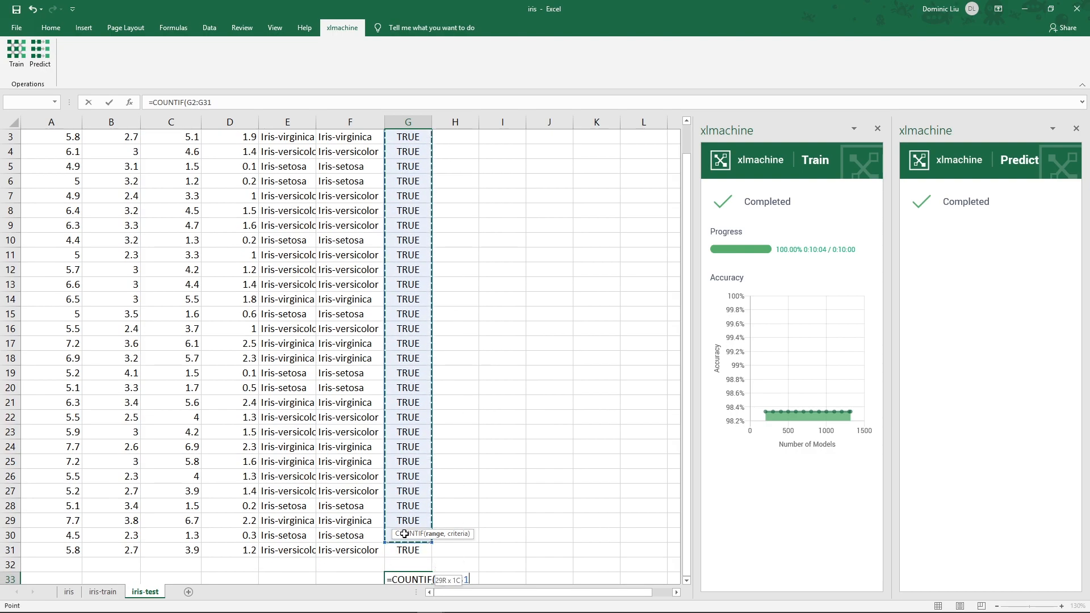
text(,)
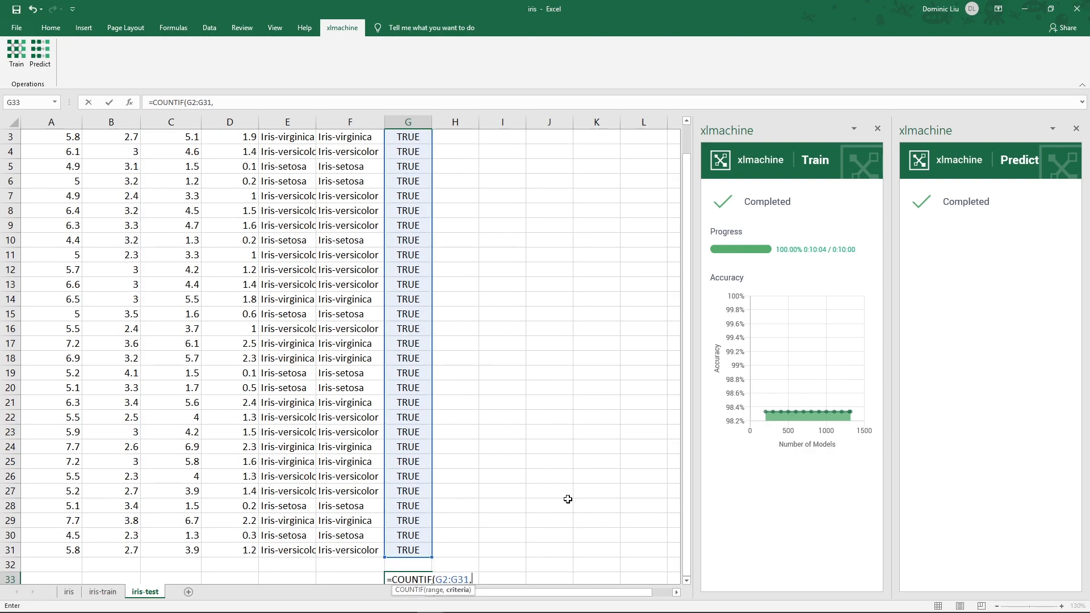
text(TRUE))
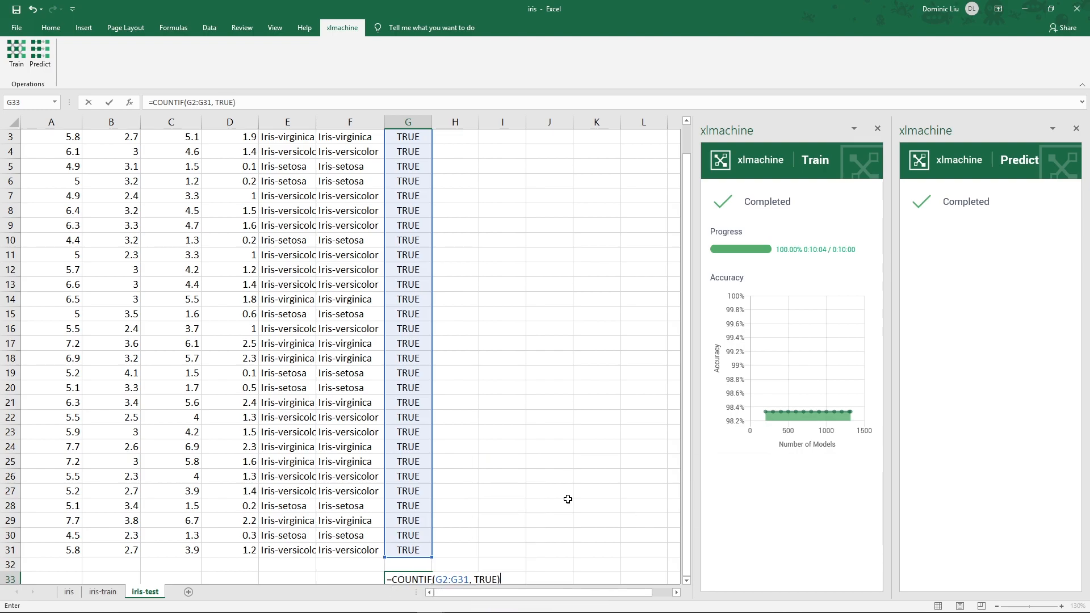
text(/COUNTA()
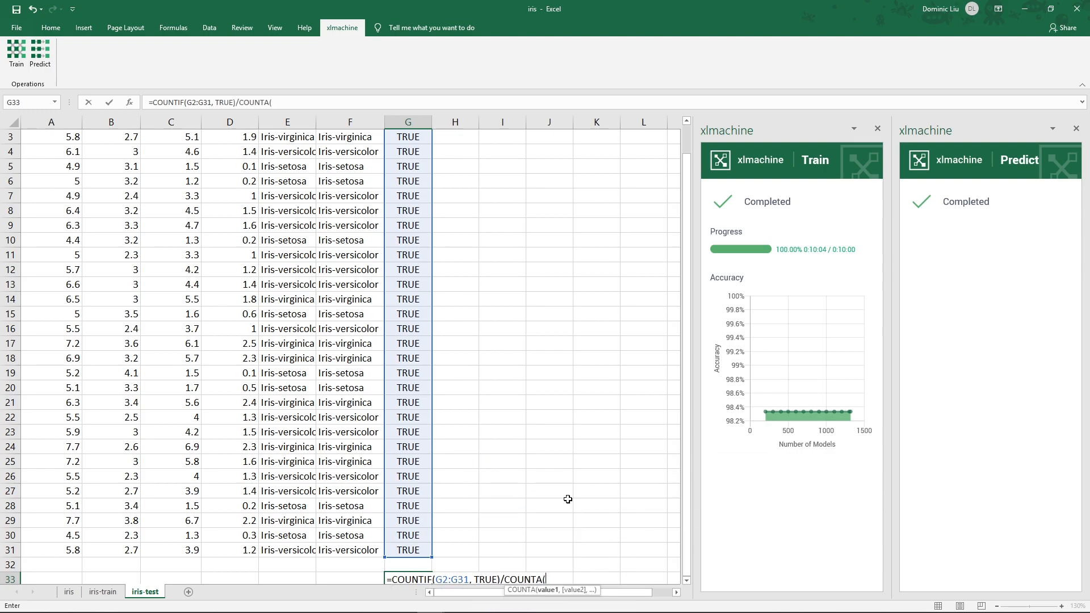
text(G2:G31)
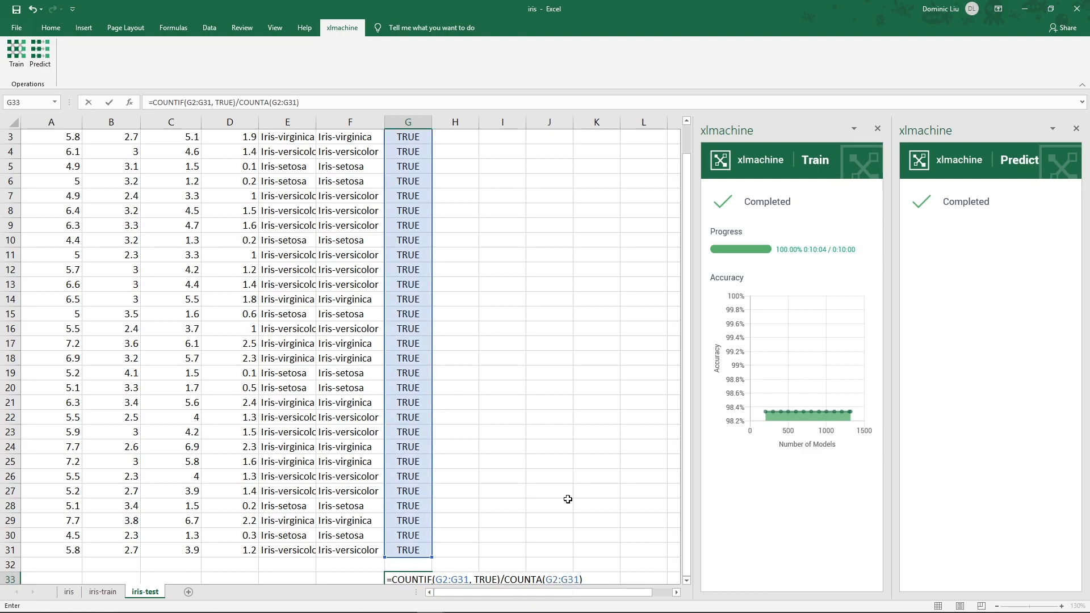
key(enter)
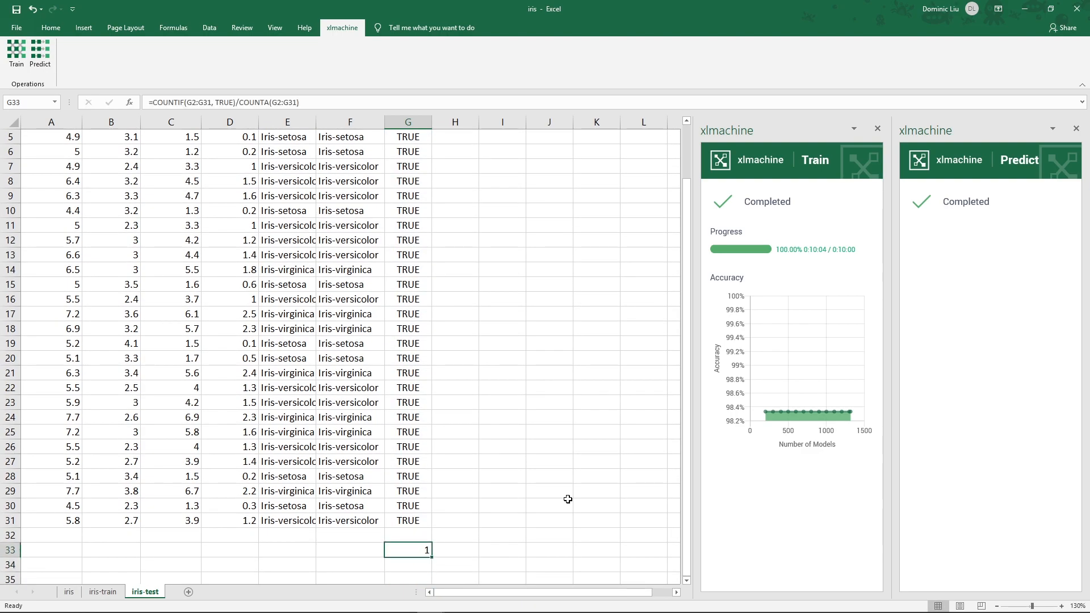